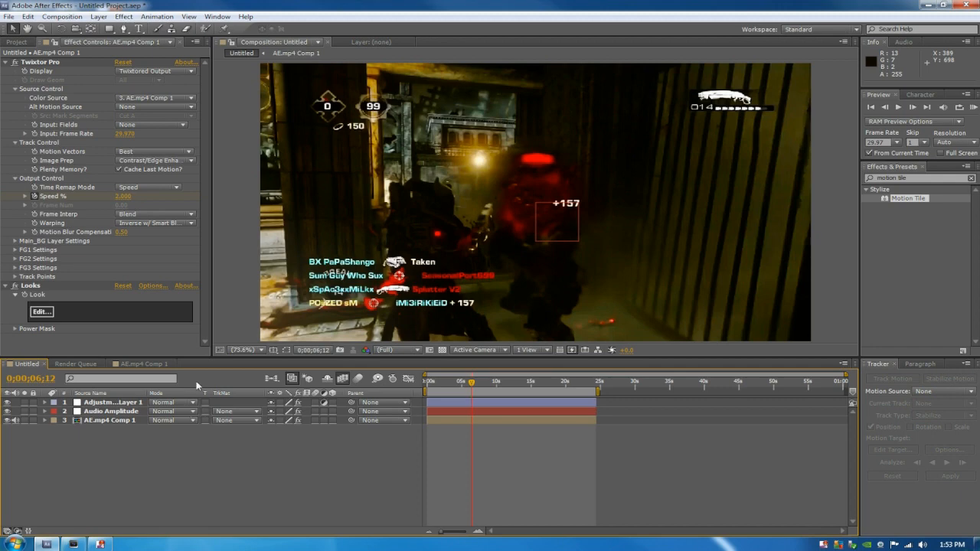
{"action": "mouse_move", "coordinate": [182, 257]}
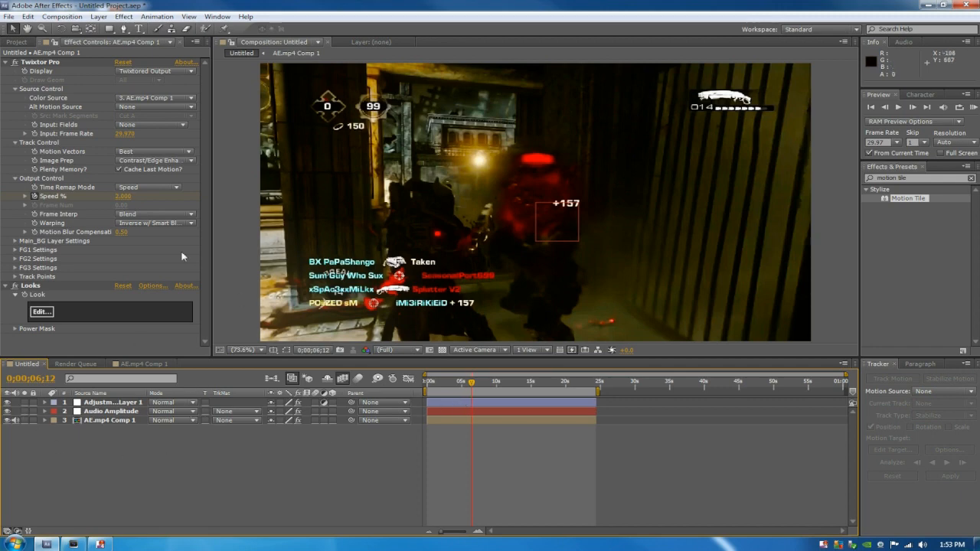
{"action": "mouse_move", "coordinate": [29, 346]}
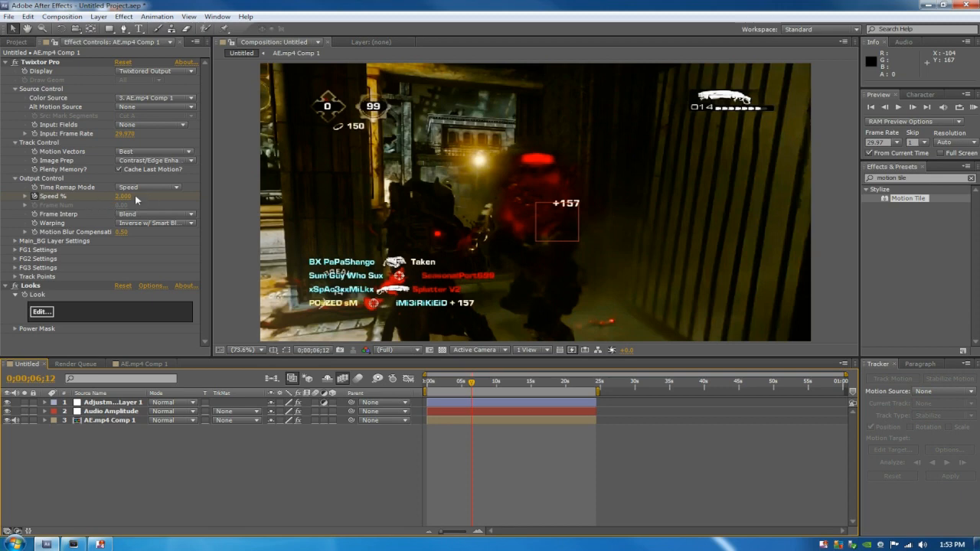
{"action": "mouse_move", "coordinate": [486, 236]}
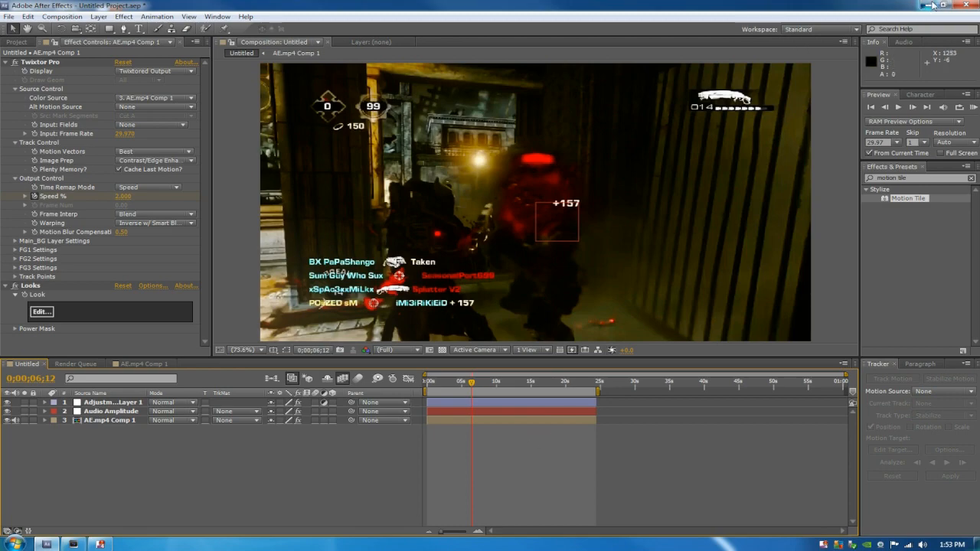
Minimize After Effects and play the Twixtor-slowed gameplay clip in Vegas Pro.
{"action": "left_click", "coordinate": [944, 6]}
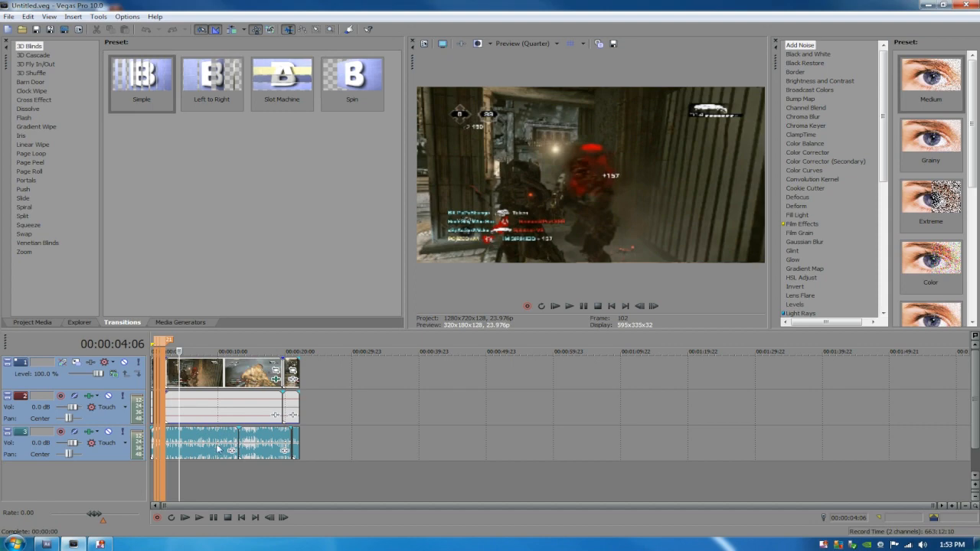
{"action": "left_click", "coordinate": [218, 352]}
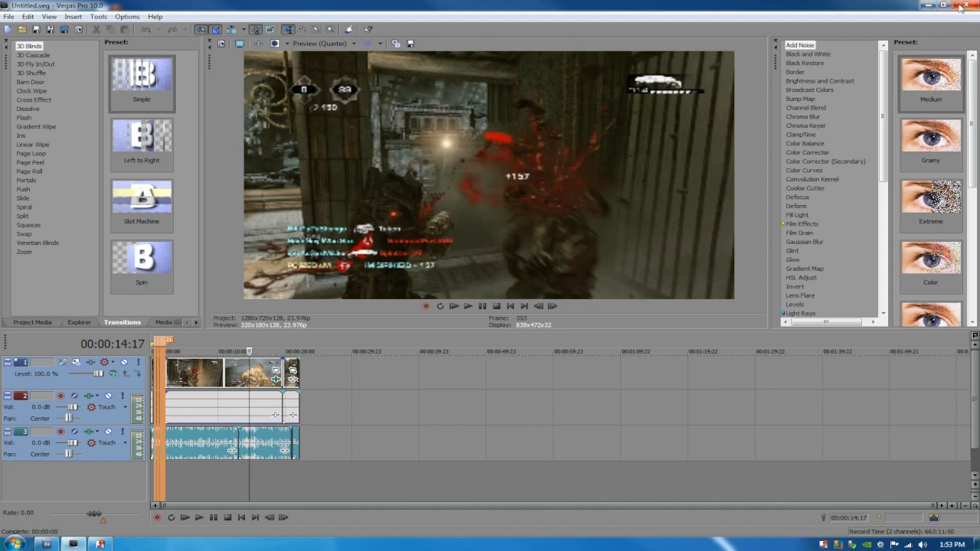
Minimize Vegas Pro to reveal the Windows desktop.
{"action": "left_click", "coordinate": [963, 6]}
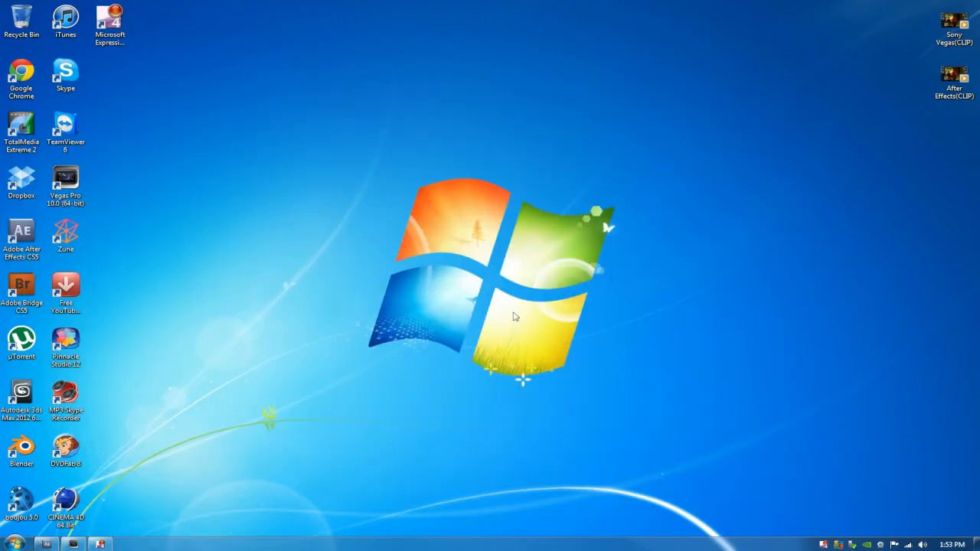
{"action": "mouse_move", "coordinate": [476, 279]}
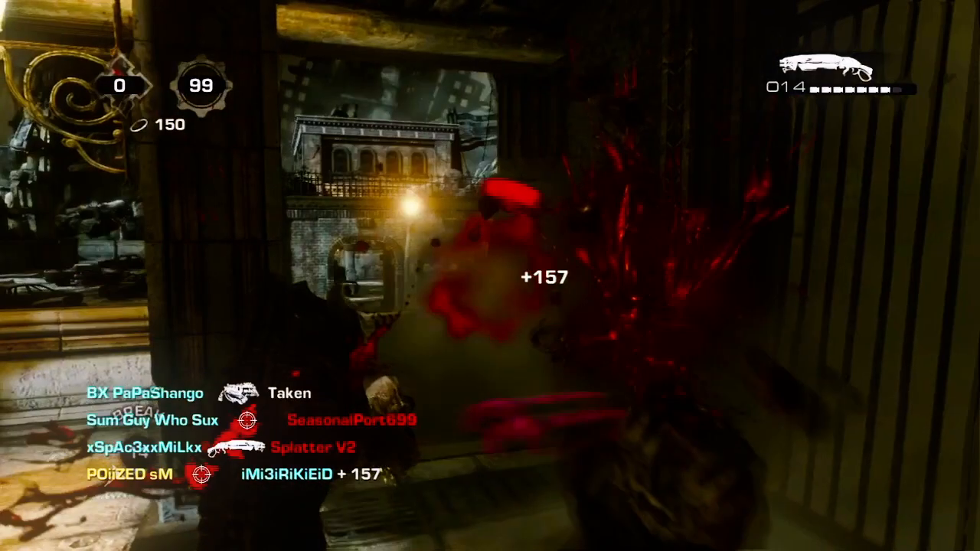
{"action": "mouse_move", "coordinate": [490, 275]}
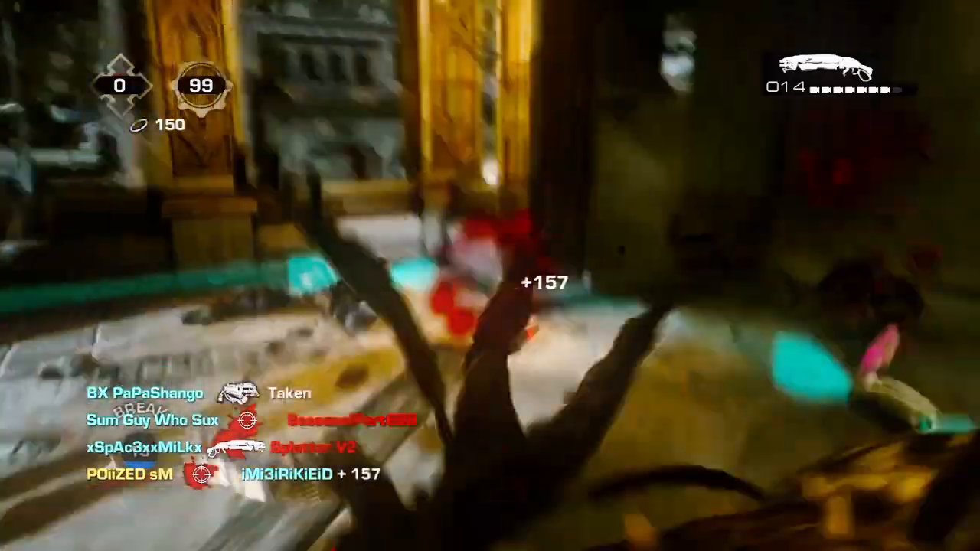